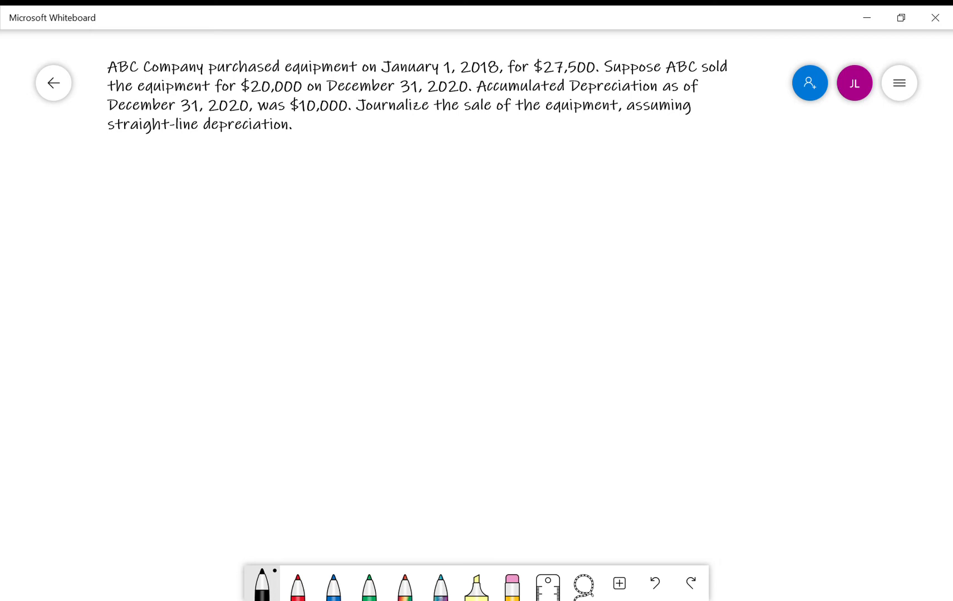
Handwrite 'Historic Cost 27,500', 'Sale Price 20,000' and 'Acc. Dep 10,000' in black under the problem.
left_click_drag(113, 158, 137, 173)
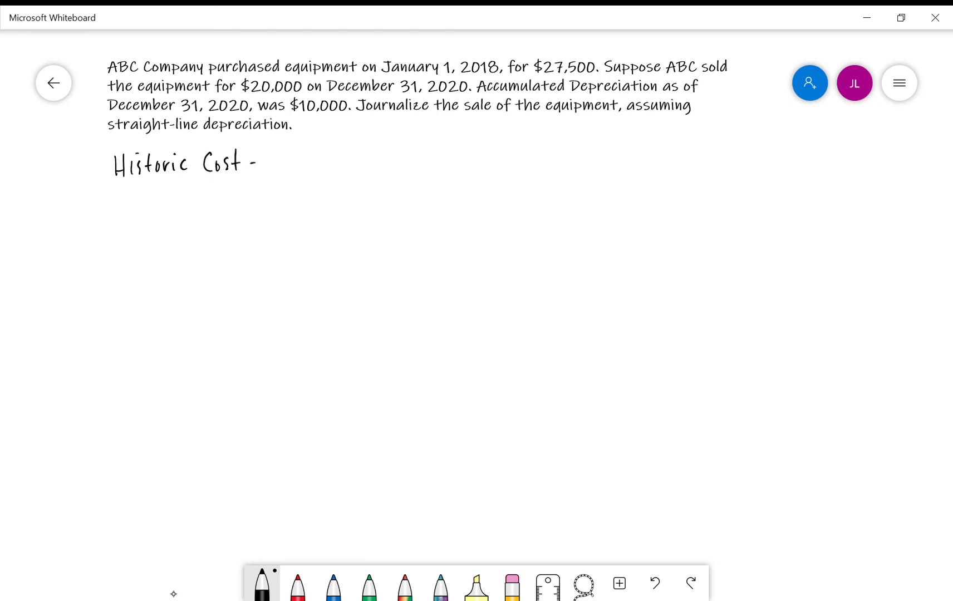
type("27,5")
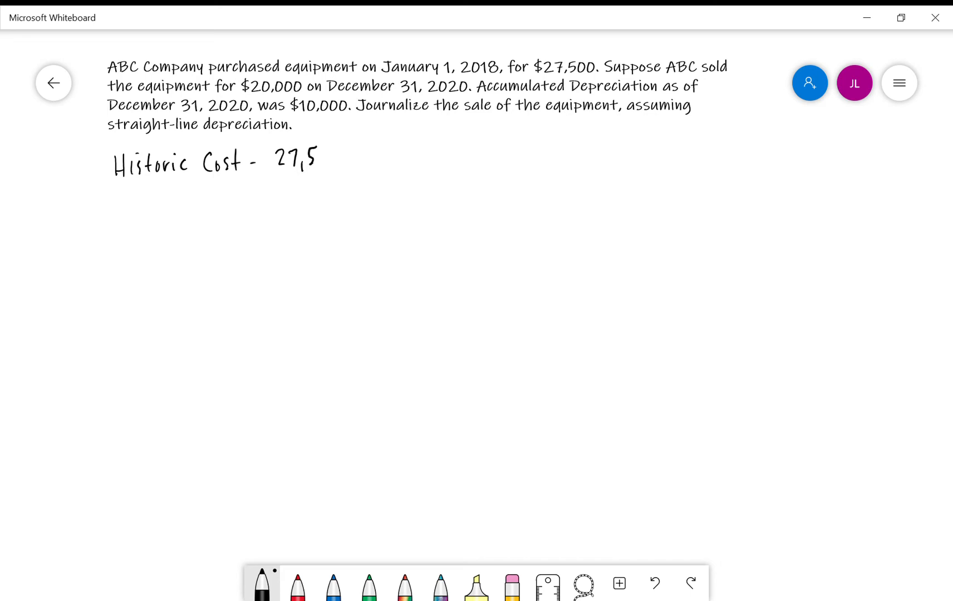
type("00")
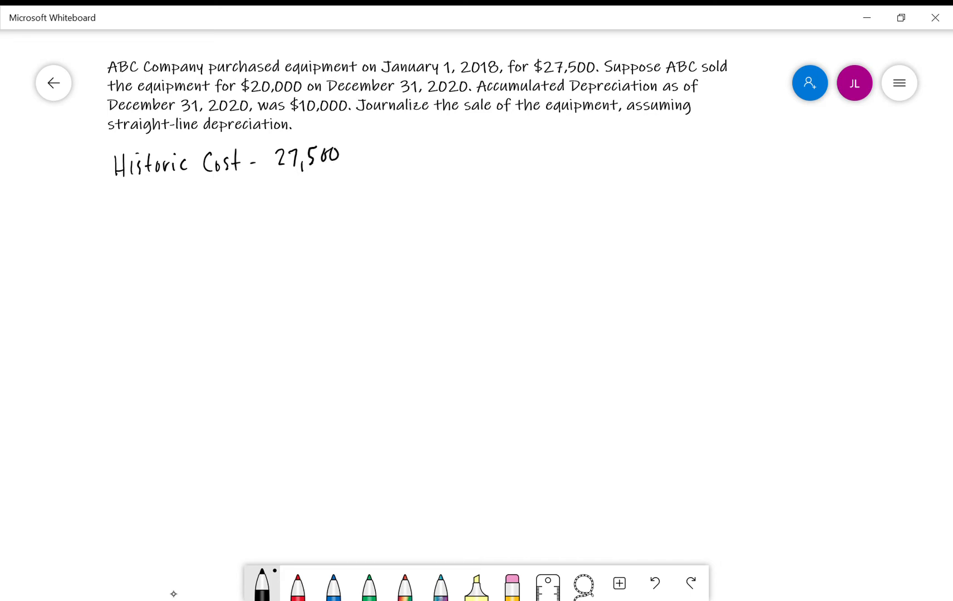
type("Sale Price - 20,000")
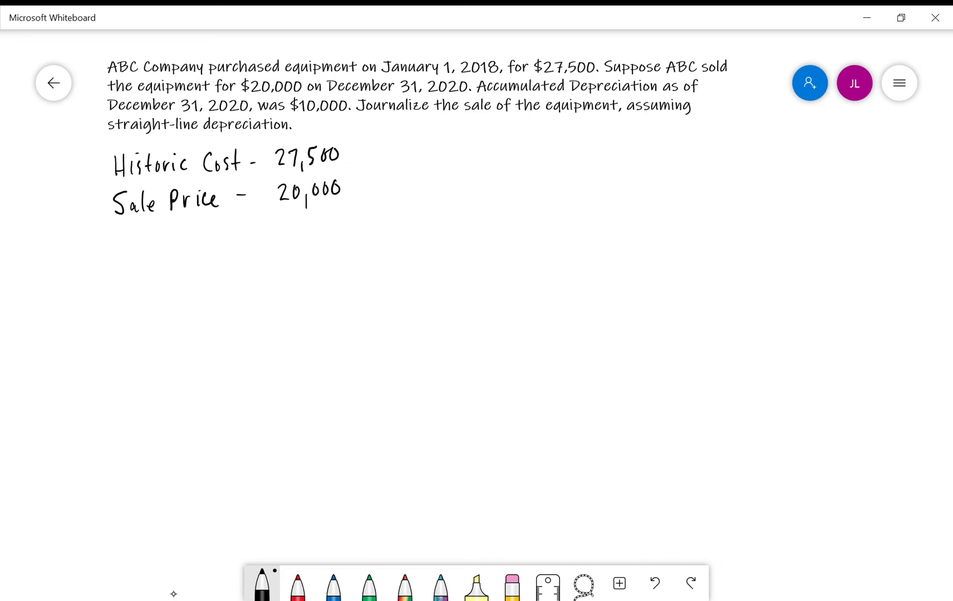
left_click_drag(118, 246, 127, 228)
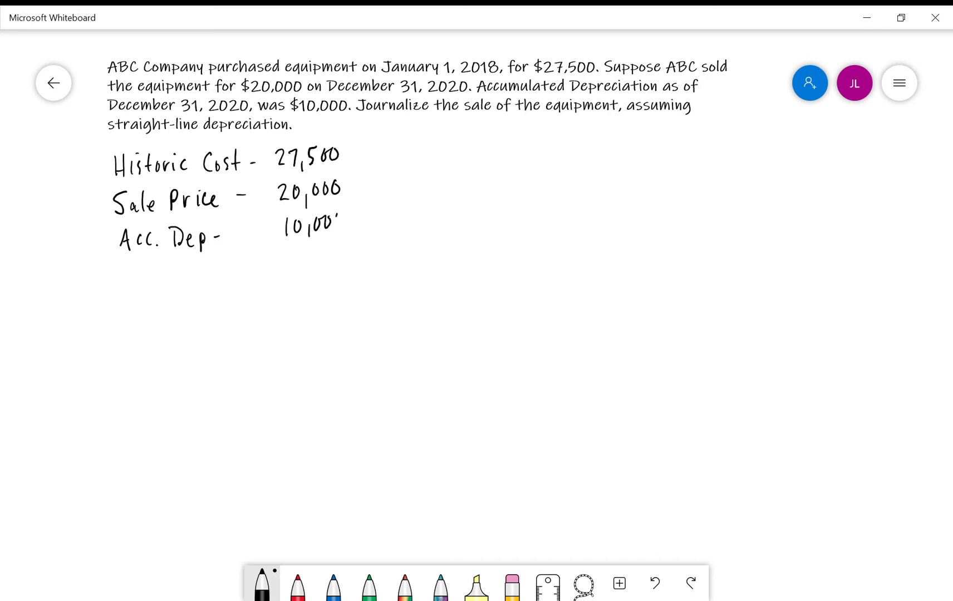
left_click_drag(319, 222, 331, 231)
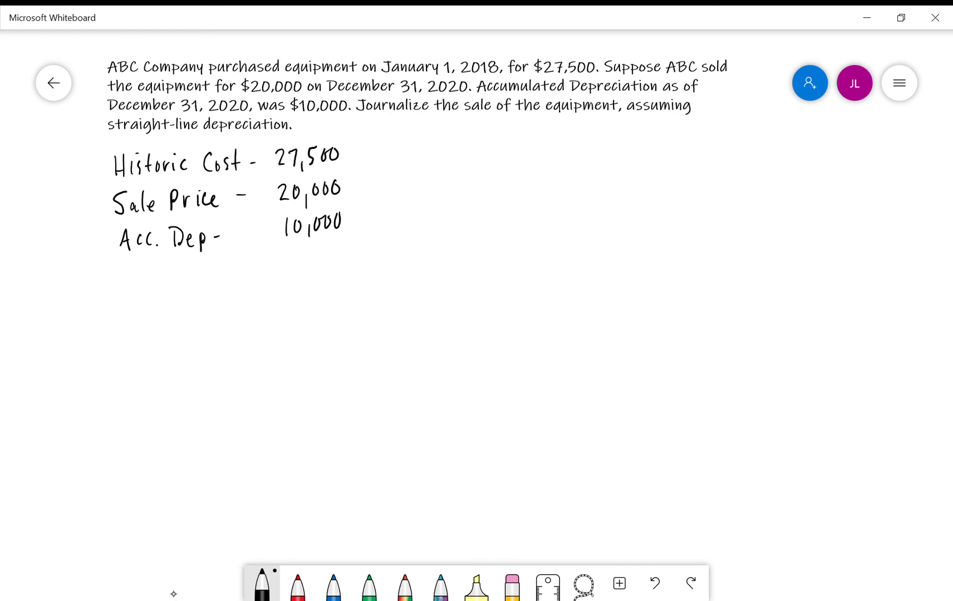
Write the 12/31 Cash 20,000 debit and draw an arrow beside Acc. Dep.
left_click_drag(468, 179, 498, 204)
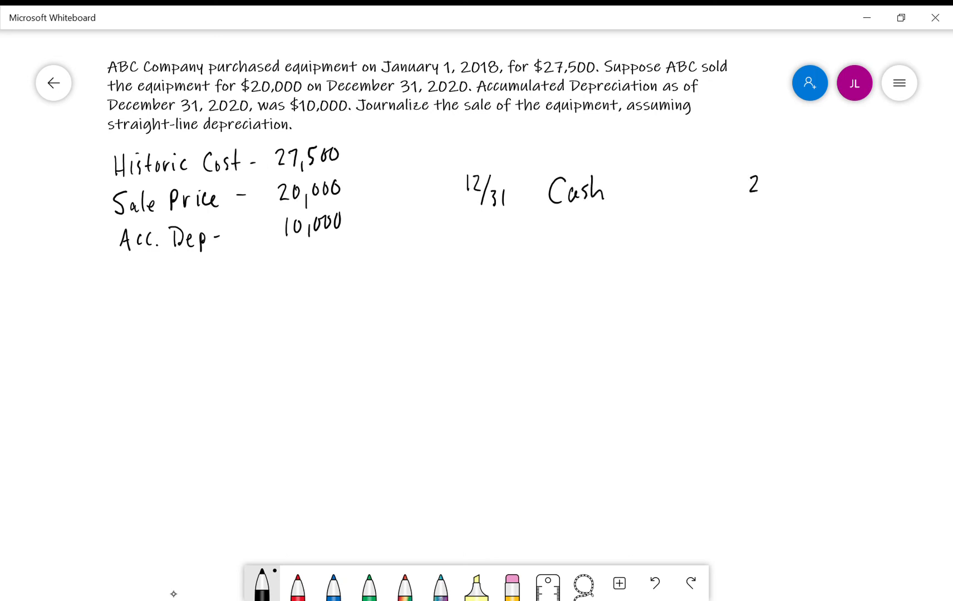
left_click_drag(747, 183, 811, 185)
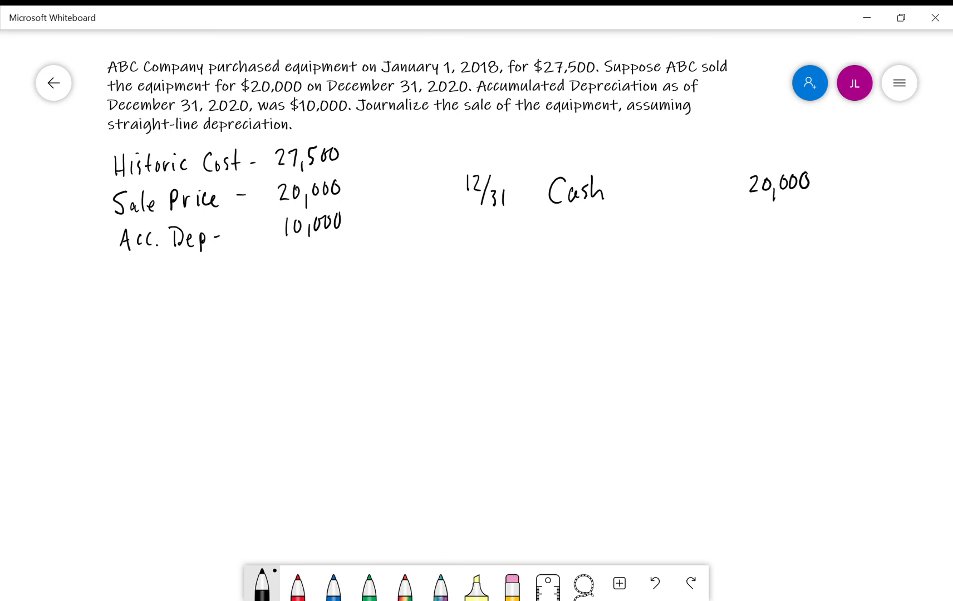
left_click_drag(103, 273, 117, 257)
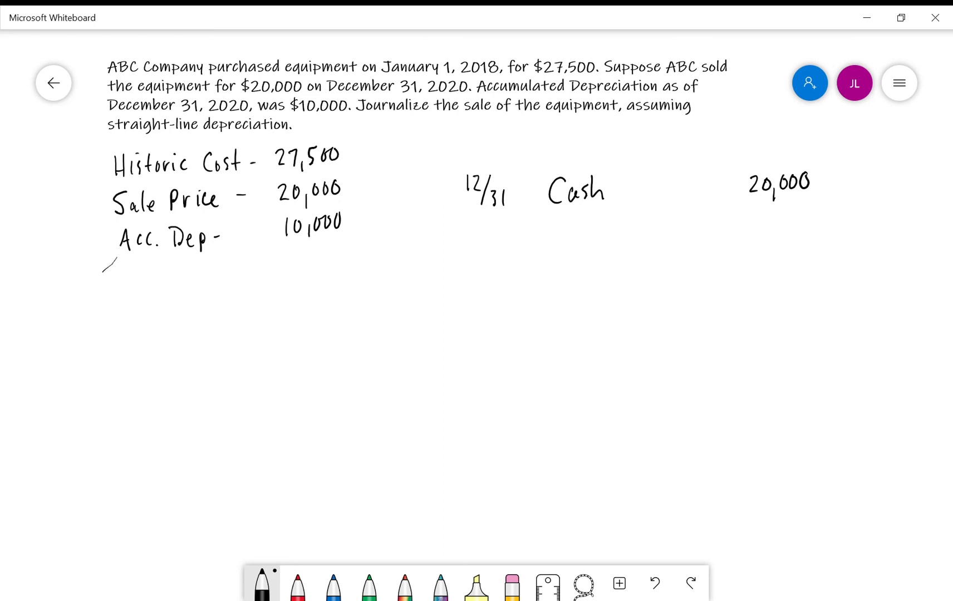
left_click_drag(104, 276, 122, 255)
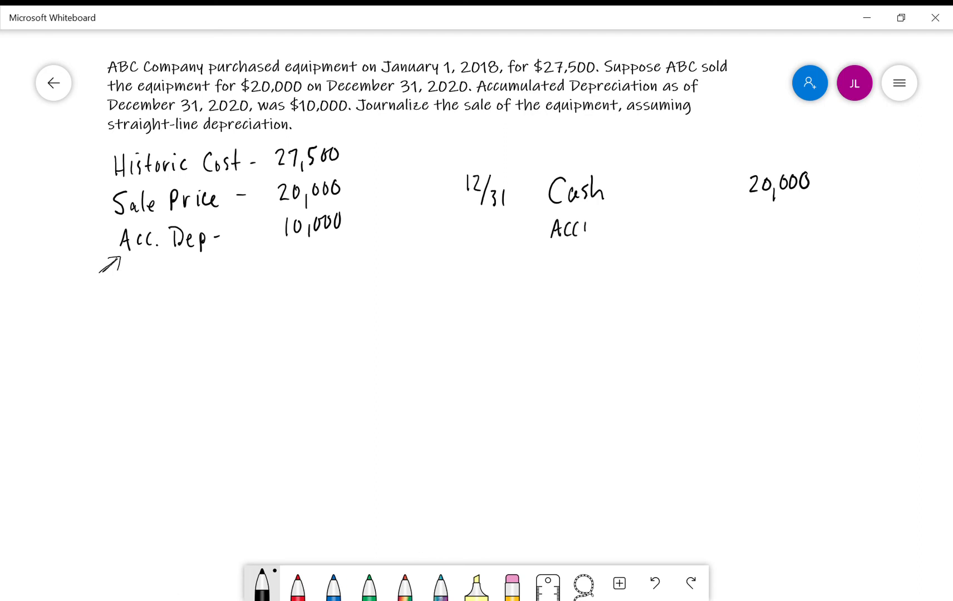
Write the second debit line, Accum Dep: Equip 10,000.
type("Accum Dep:")
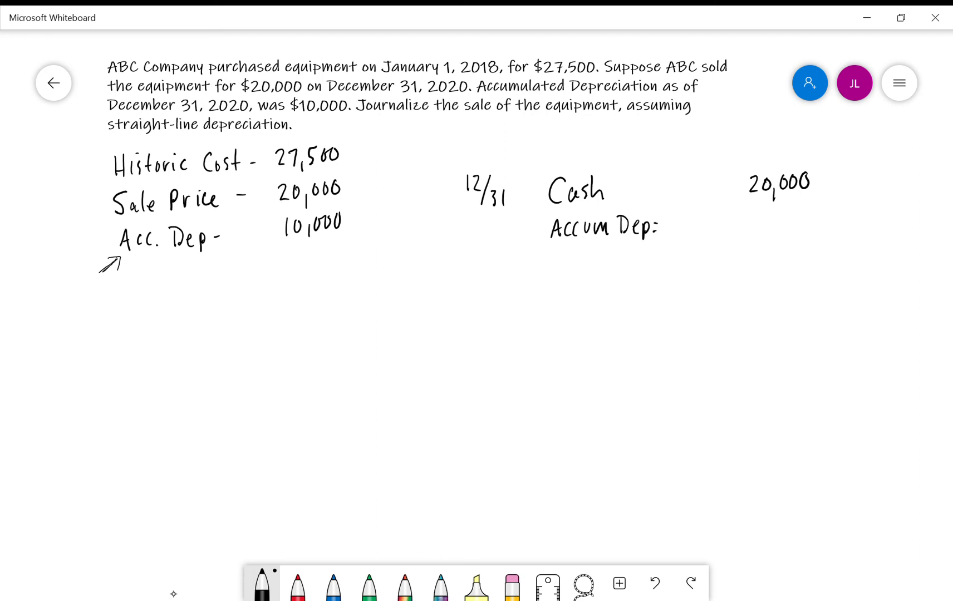
type("Equi.")
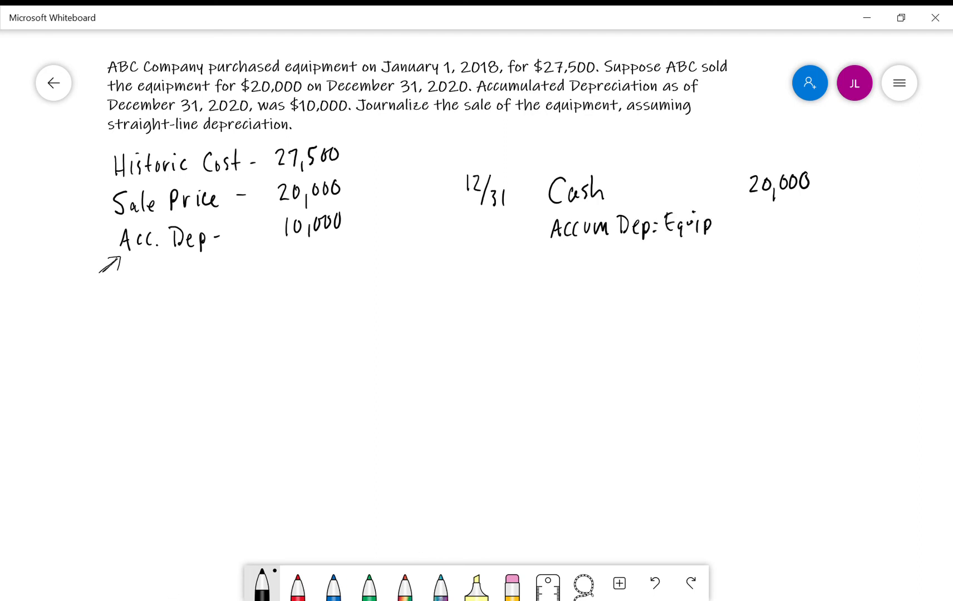
type("10,000")
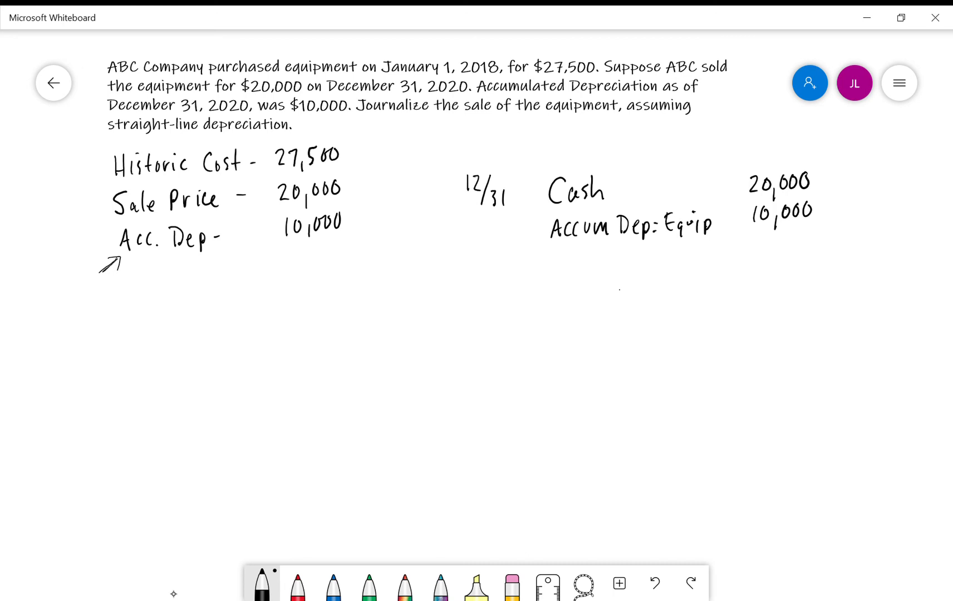
Add credits Gain on Sale 2,500 and Equipment 27,500, circling the gain line in red.
left_click_drag(614, 298, 659, 304)
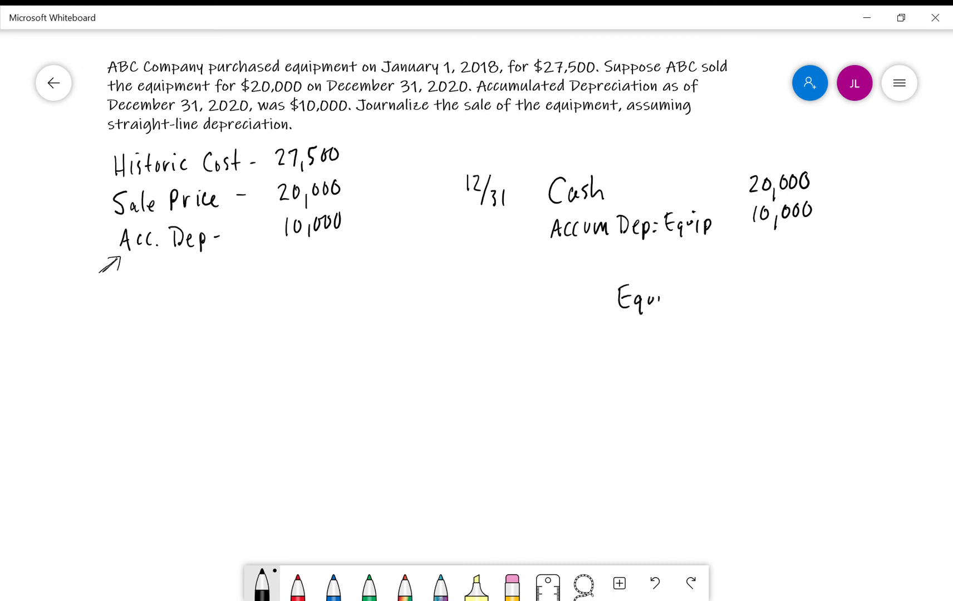
left_click_drag(660, 298, 705, 298)
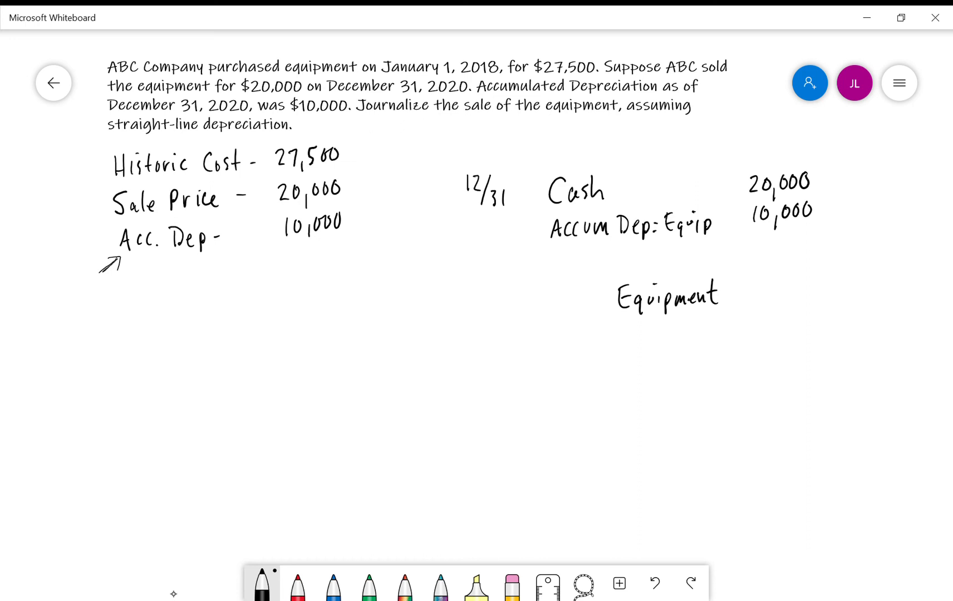
type("27,500")
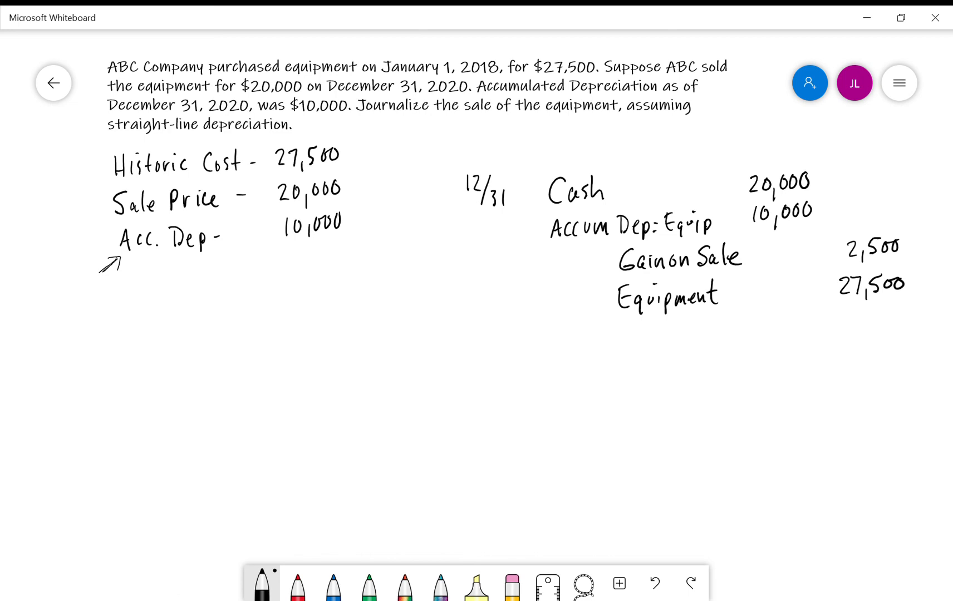
left_click(297, 584)
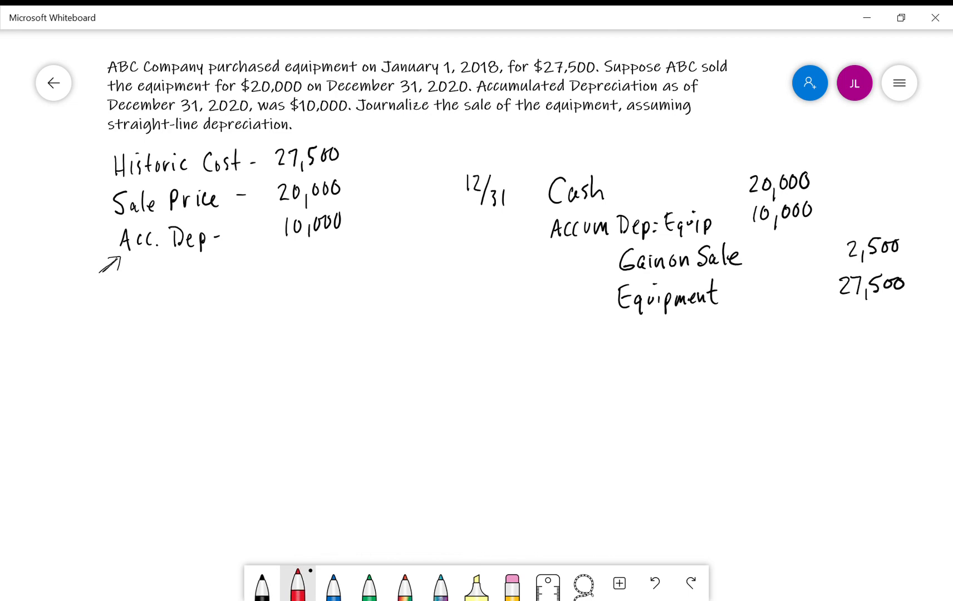
left_click_drag(617, 273, 918, 244)
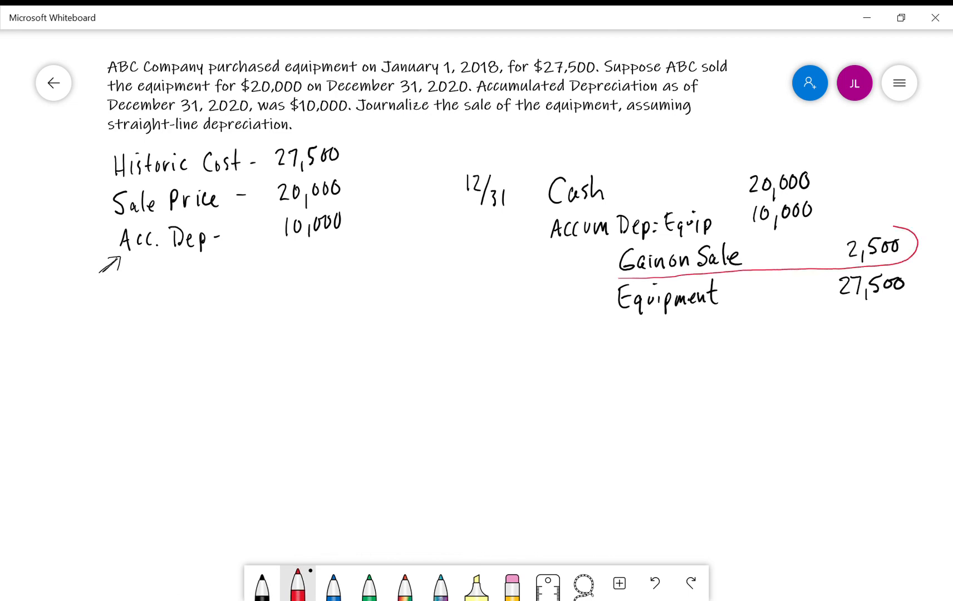